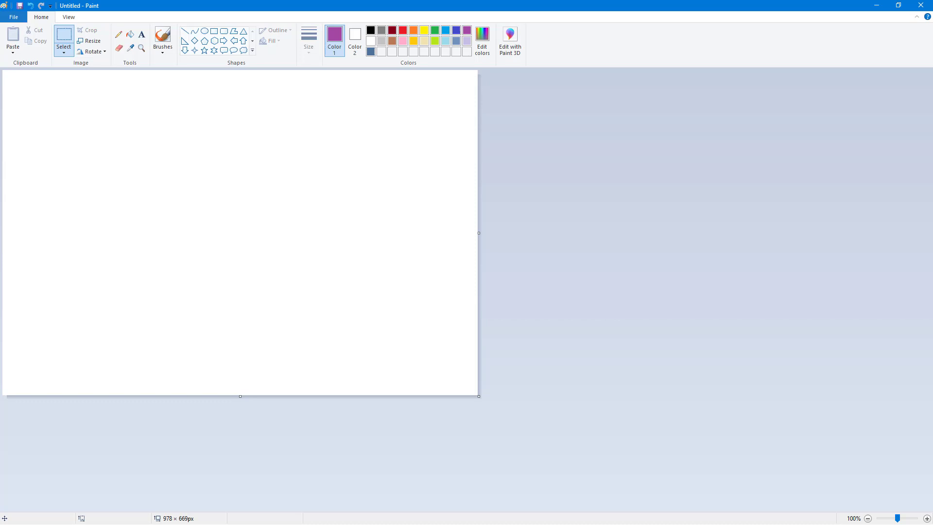
mouse_move(88, 27)
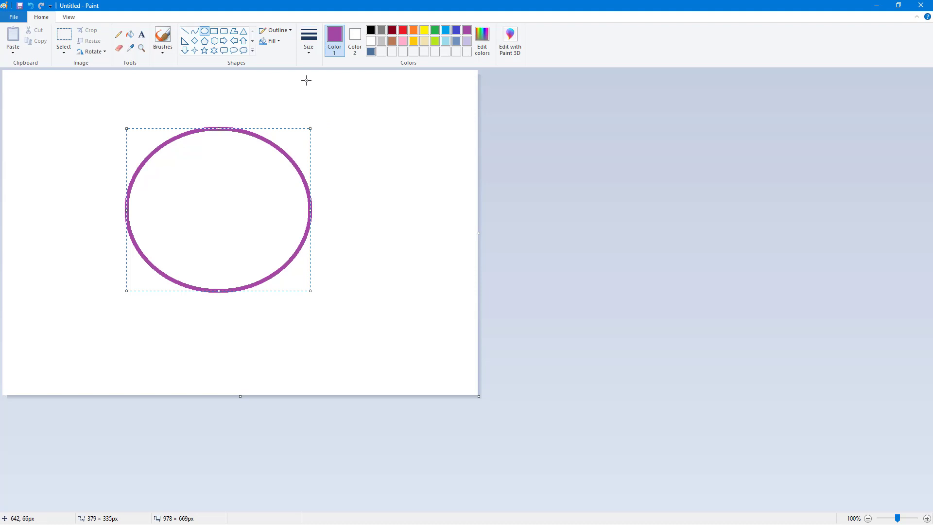
click(275, 31)
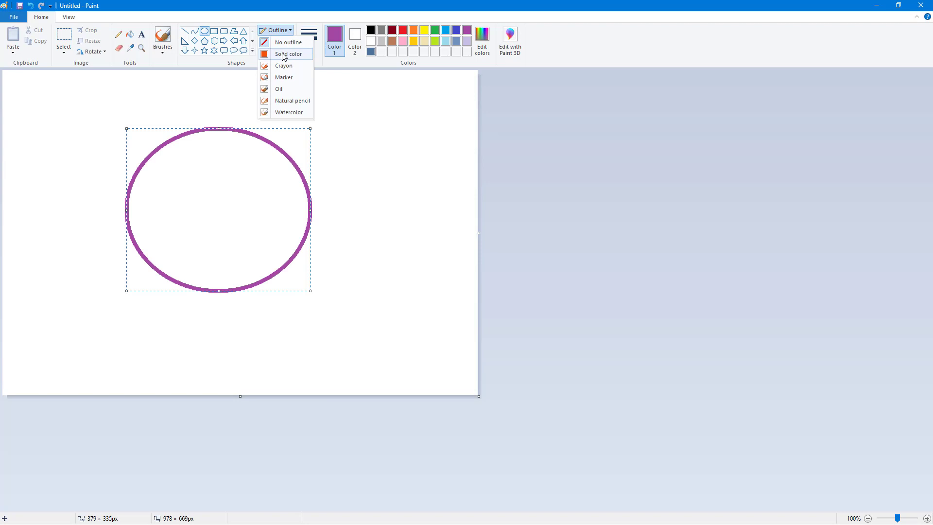
click(289, 54)
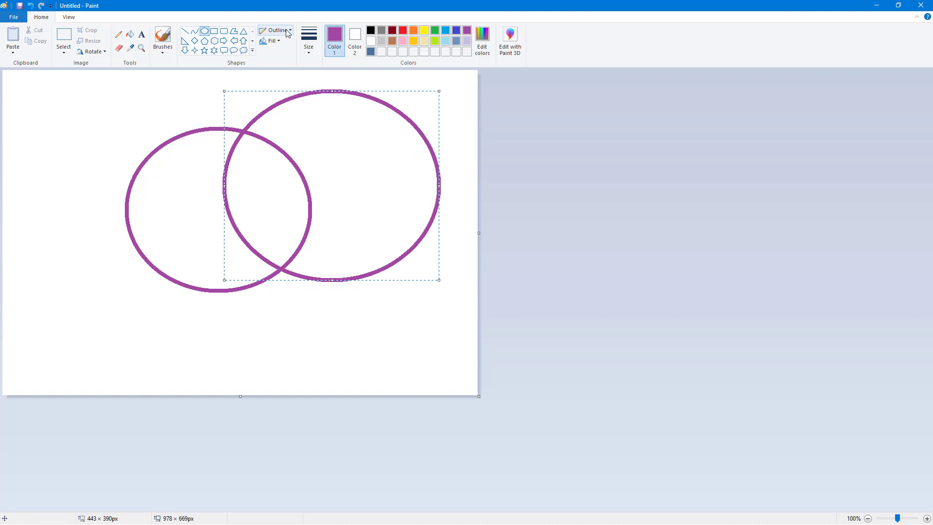
mouse_move(309, 36)
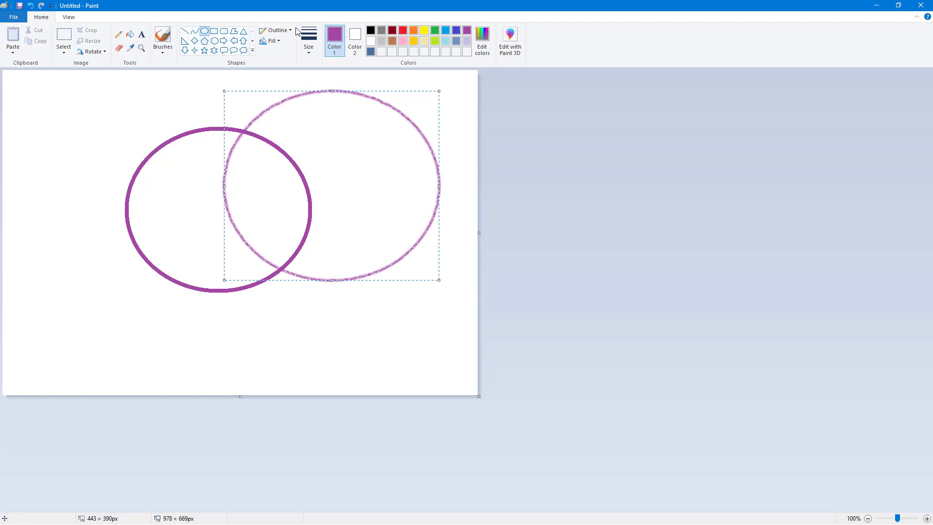
Step: Open the outline styles menu for the second, larger ellipse
click(274, 30)
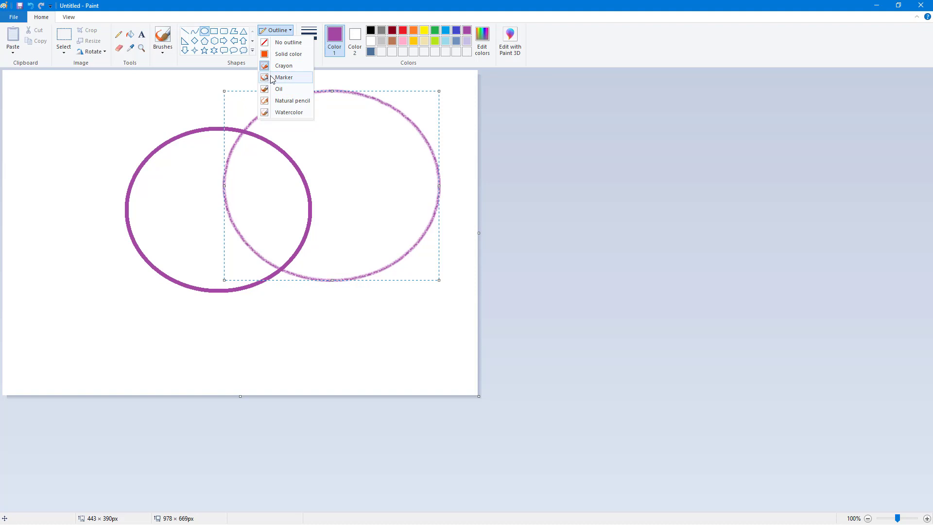
Step: Try a marker outline on the second ellipse, then switch to watercolor
click(288, 54)
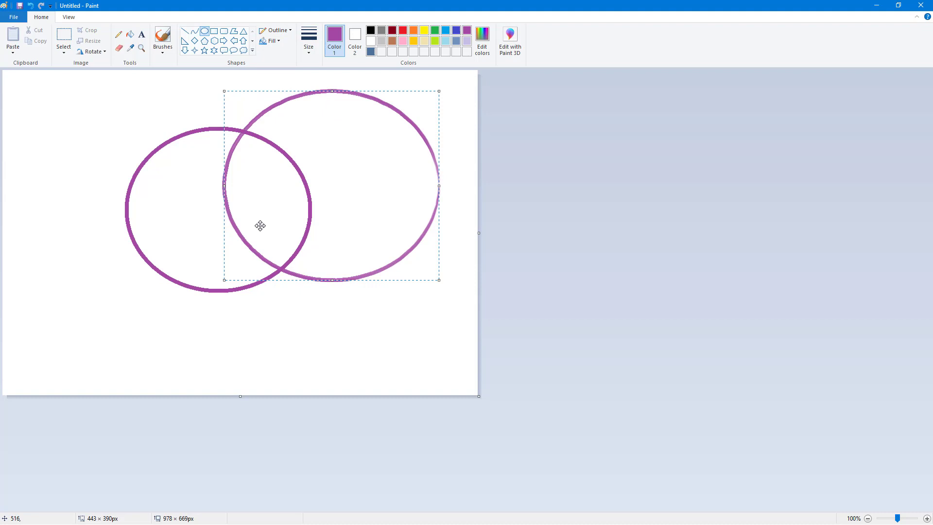
click(276, 29)
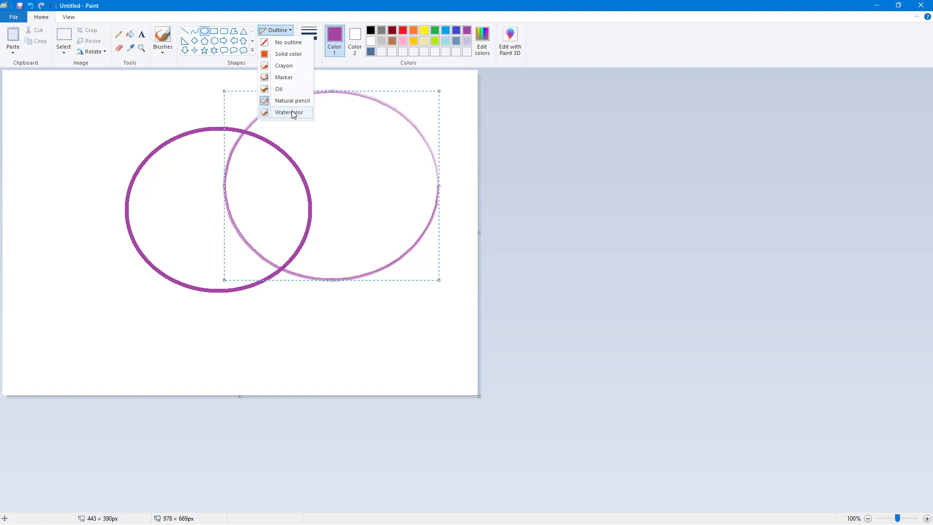
click(289, 113)
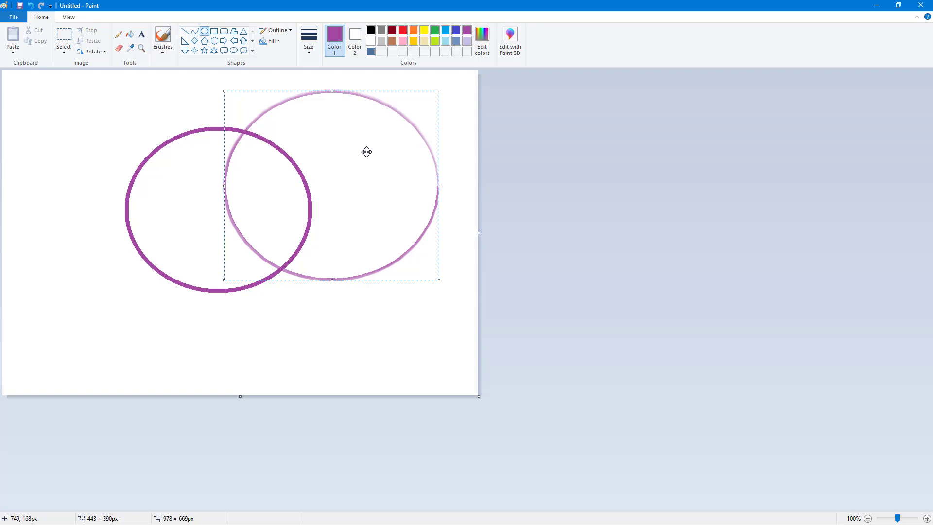